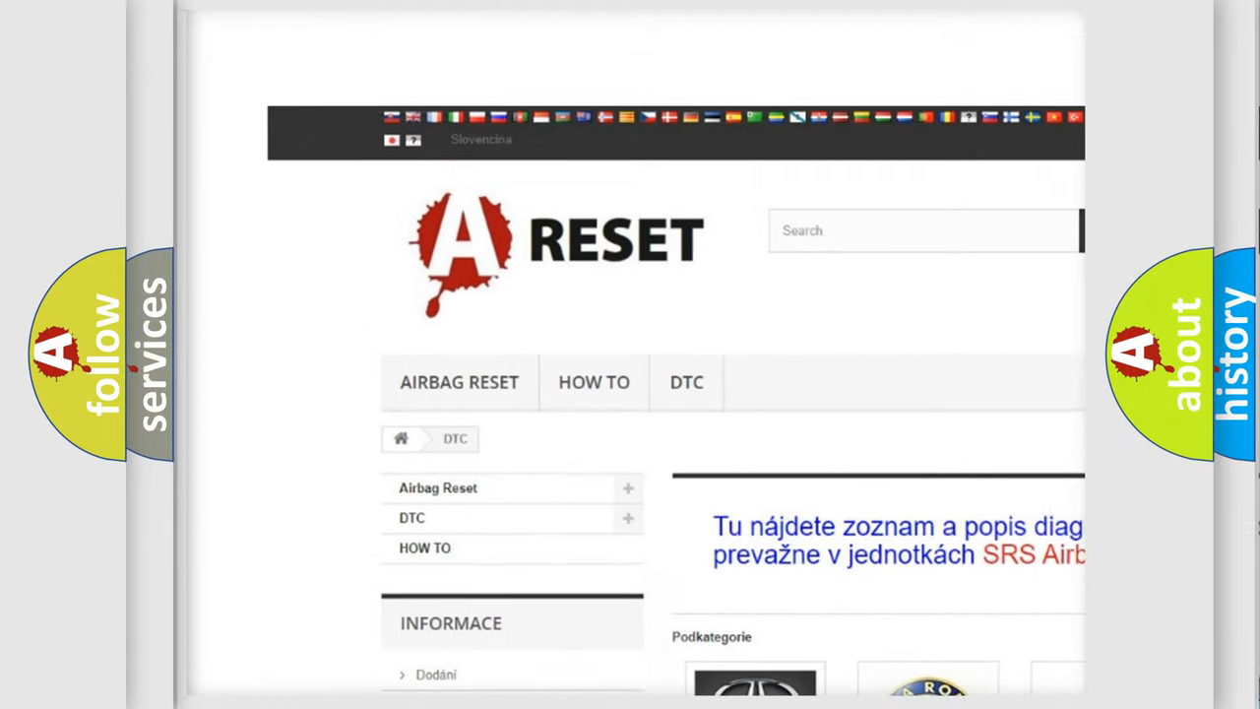
Scroll the DTC page so the full brand logo grid (Acura, Audi, BMW, Fiat) is visible
scroll("up", 3)
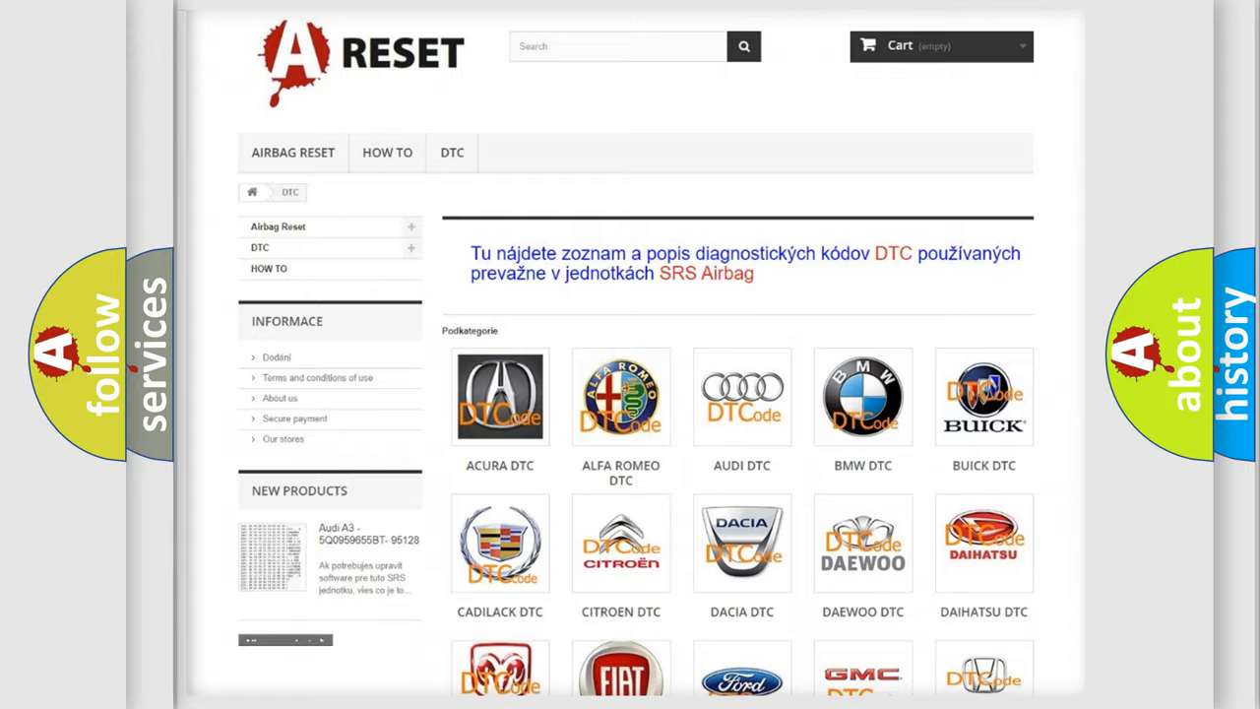
scroll("down", 3)
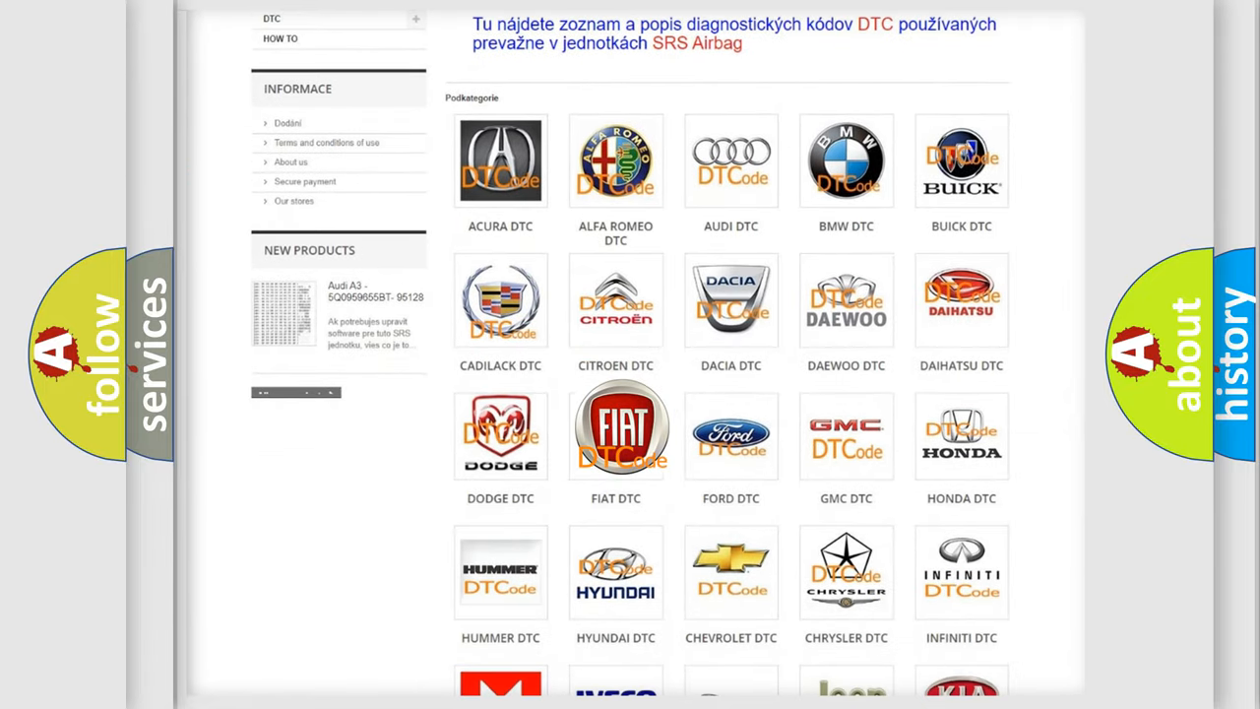
Open the FIAT DTC list showing codes such as B0001-11 and B0002-95
left_click(615, 429)
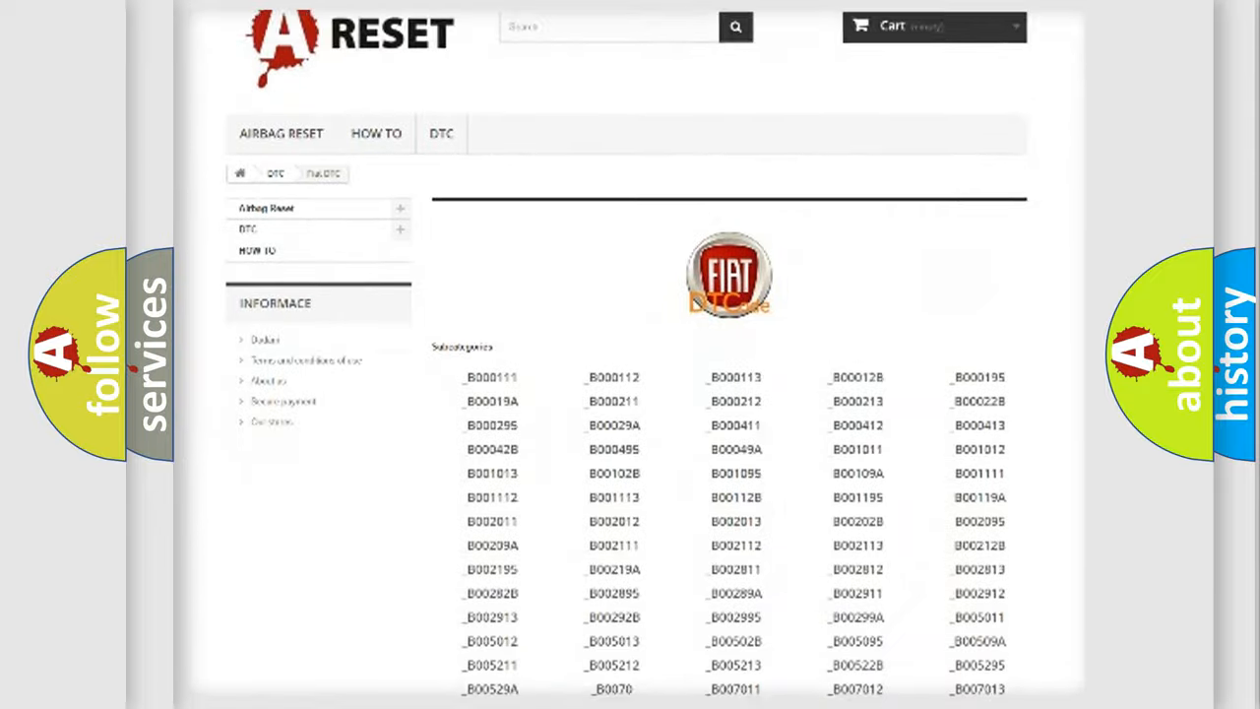
scroll("down", 3)
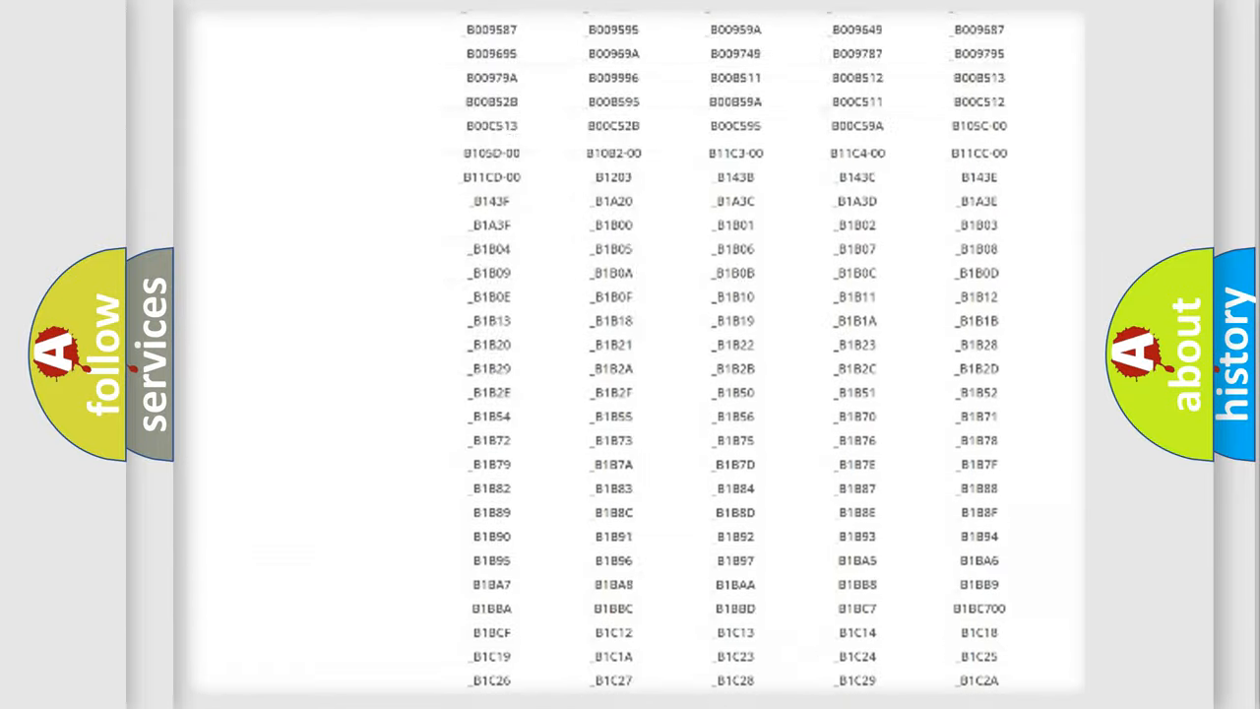
scroll("up", 3)
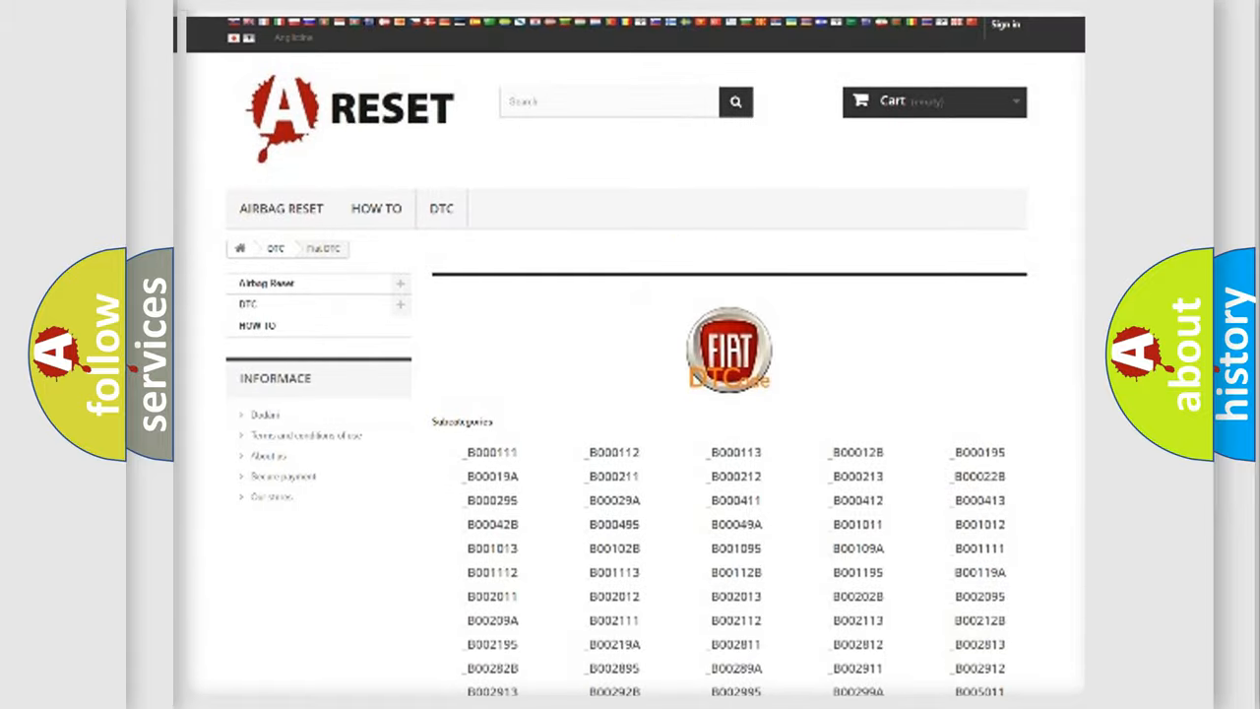